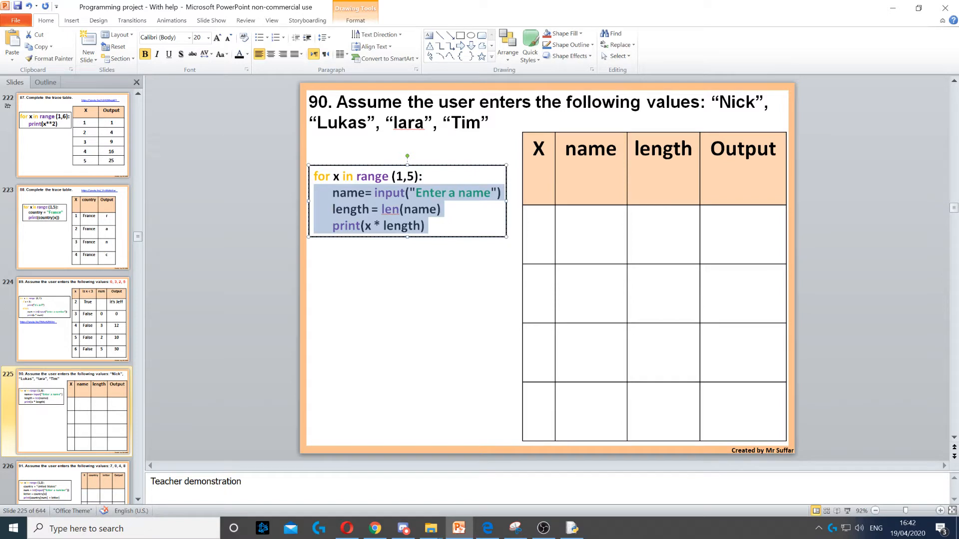
- Enter 1 as the X value in the trace table's first row
text(1)
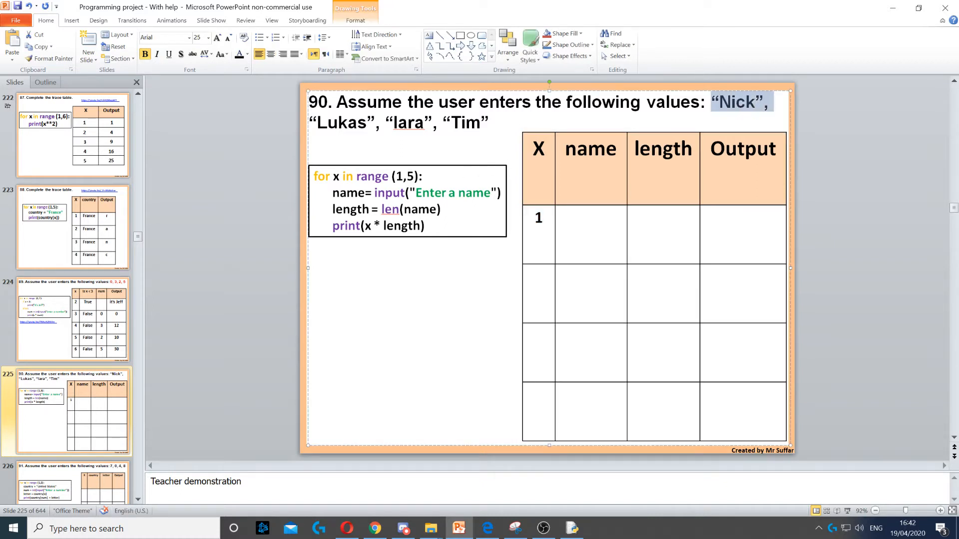
- Enter Nick, length 4 and output 4 across row 1, counting the letters of Nick
click(592, 217)
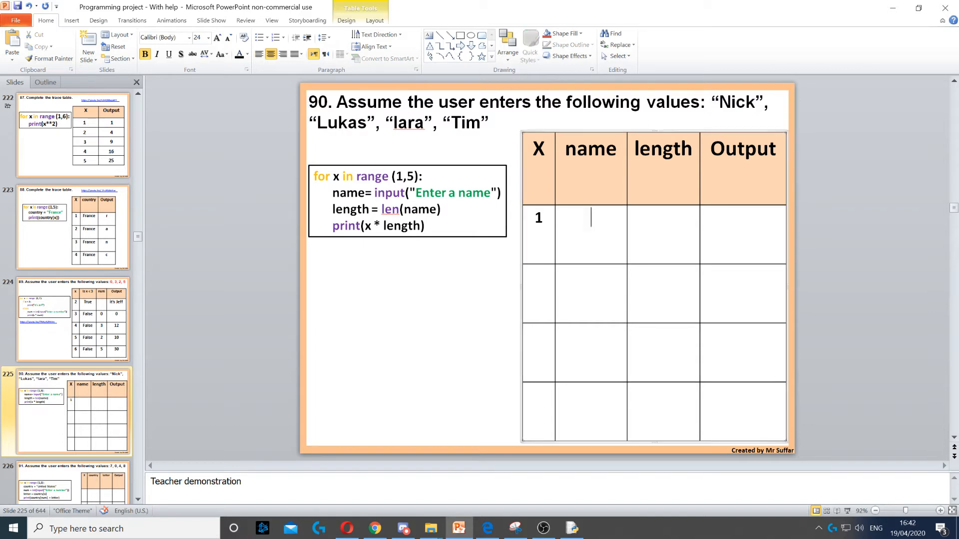
text(Nick)
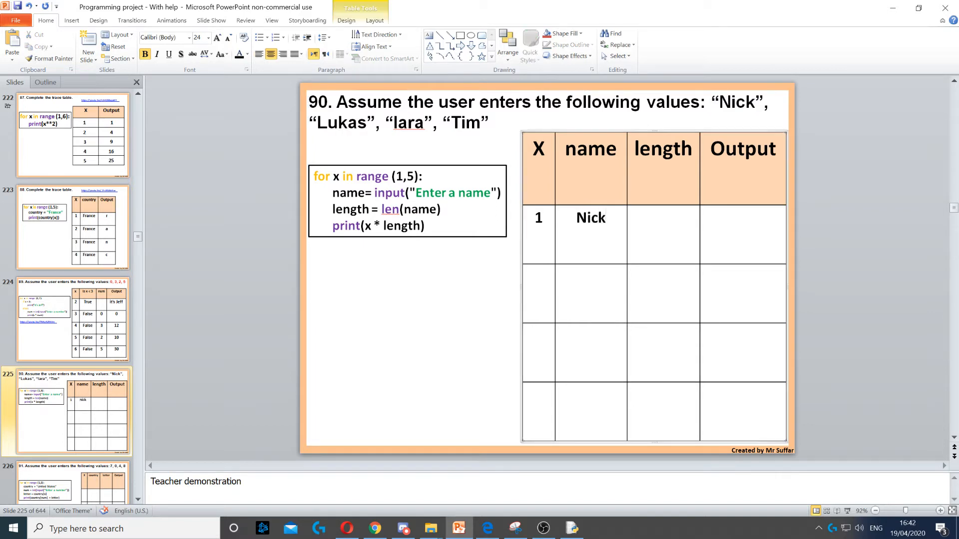
double_click(349, 209)
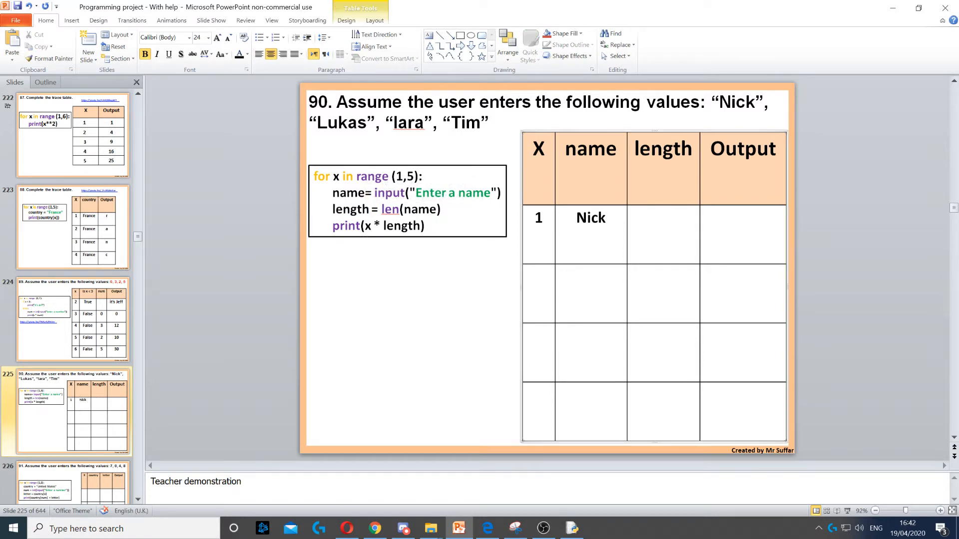
click(663, 218)
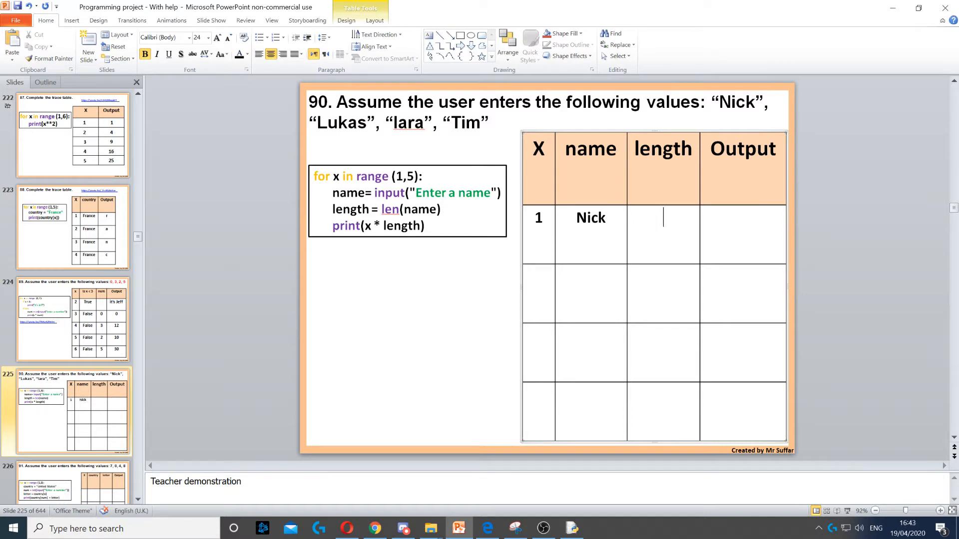
mouse_move(626, 232)
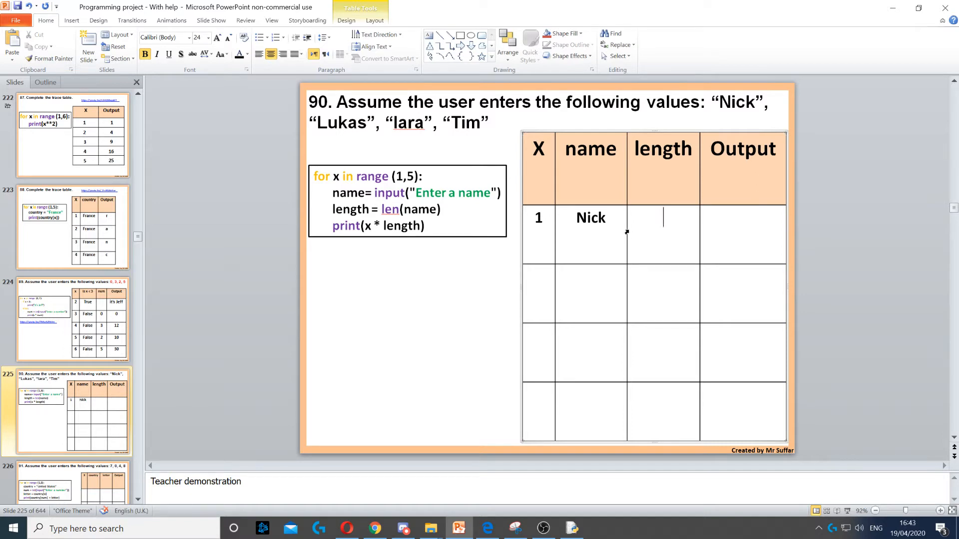
double_click(591, 218)
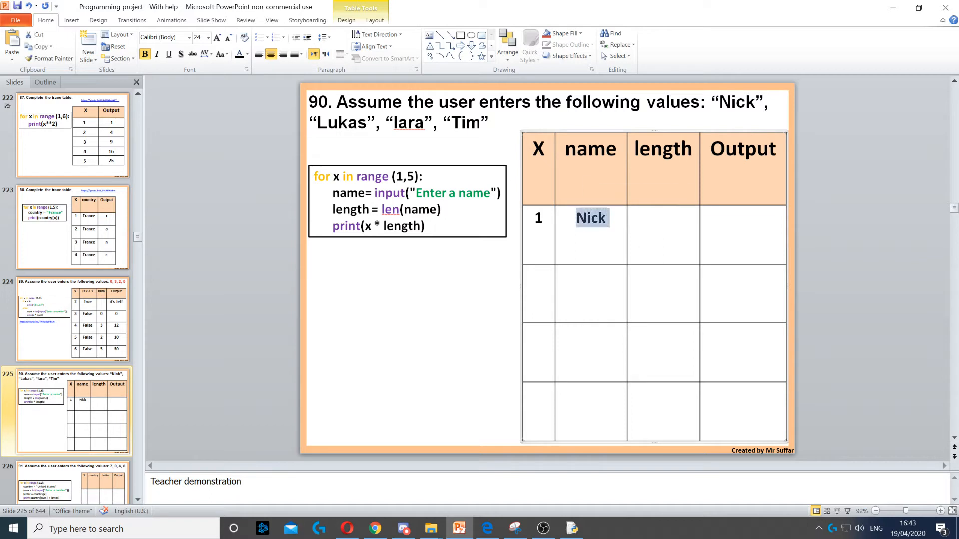
text(4)
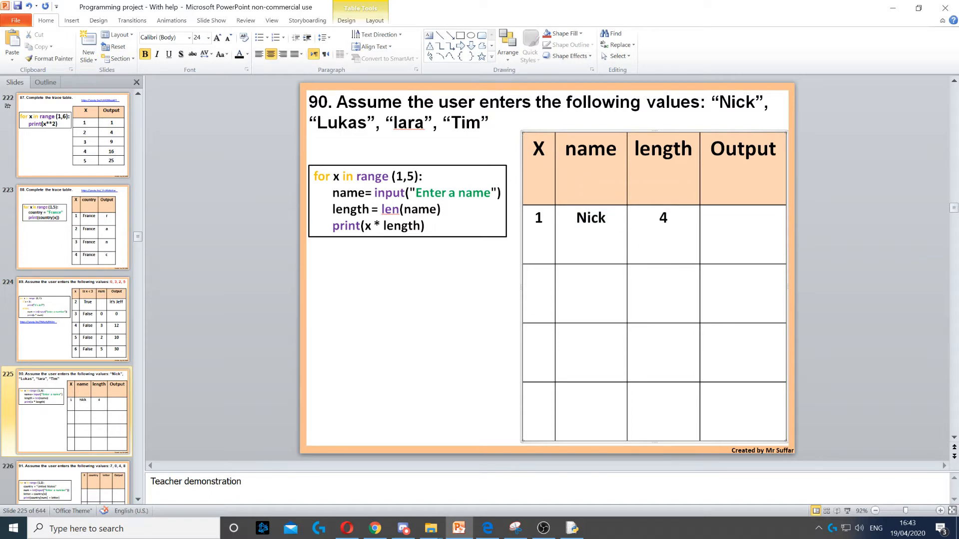
click(663, 218)
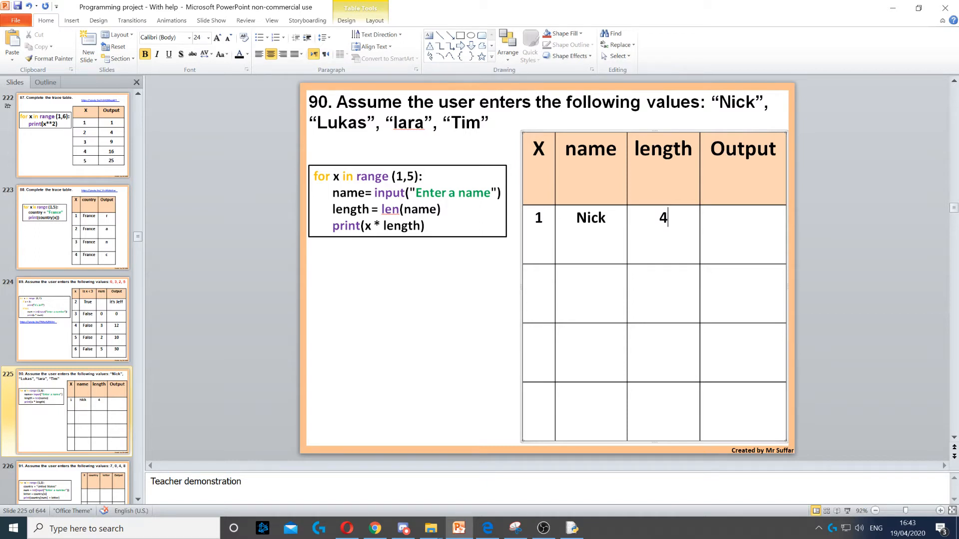
text(4)
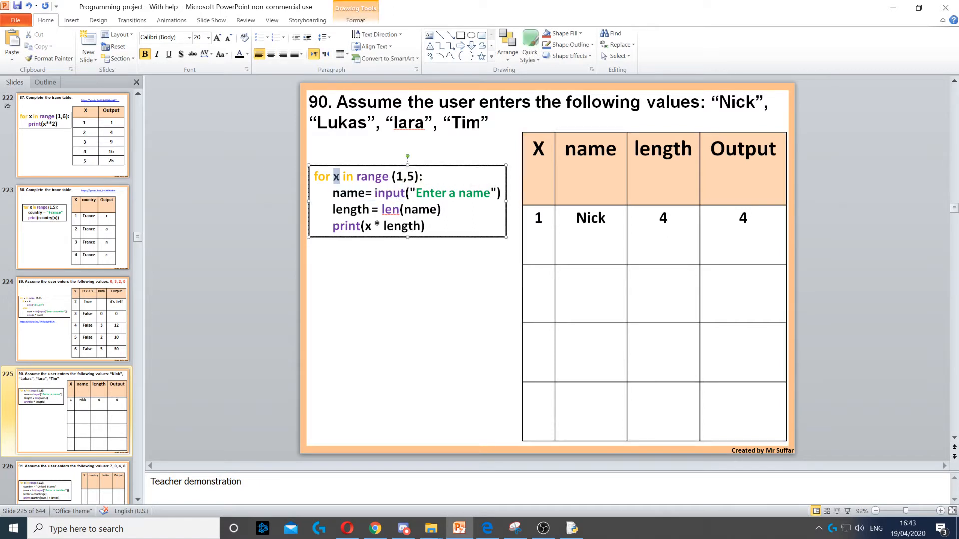
- Enter 2, Lukas and length 5 in row 2, then 3 as row 3's X value
text(2)
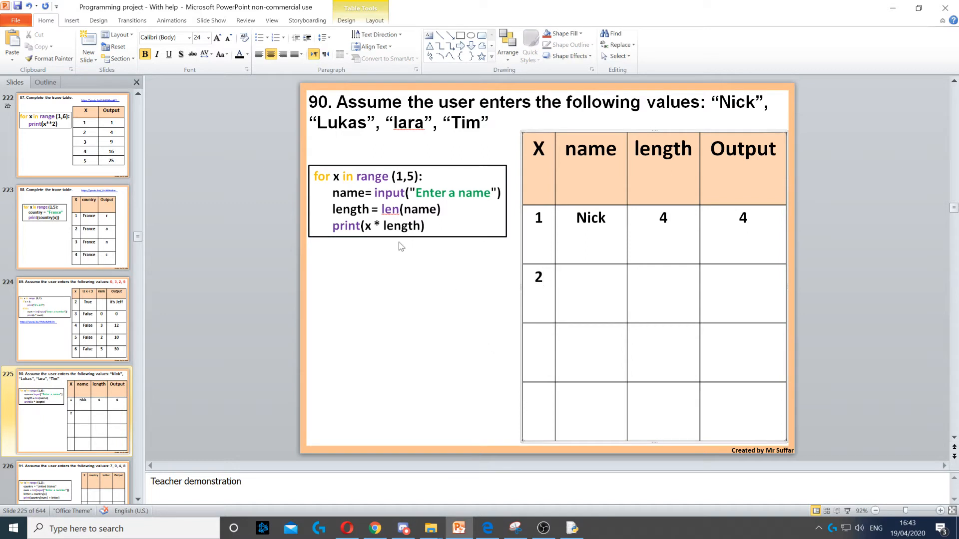
double_click(344, 123)
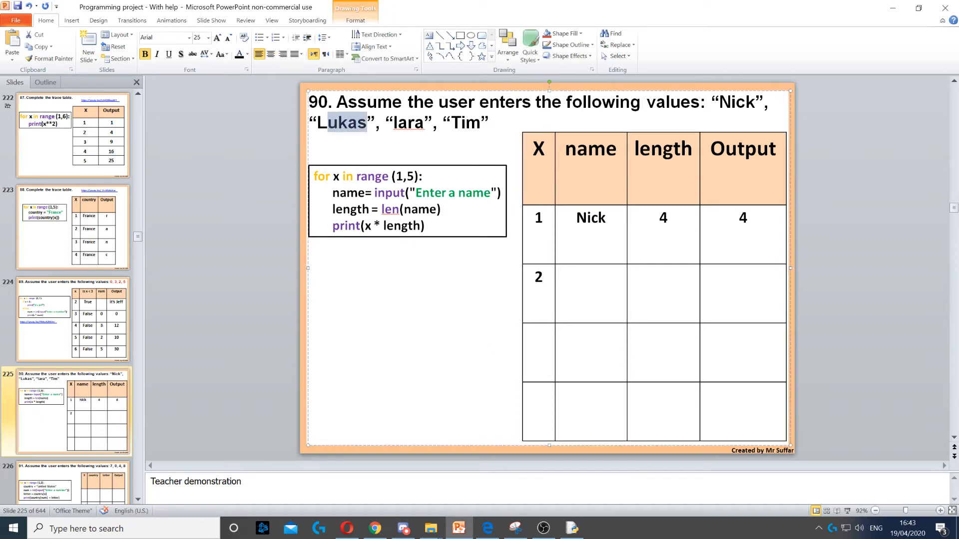
text(Luk)
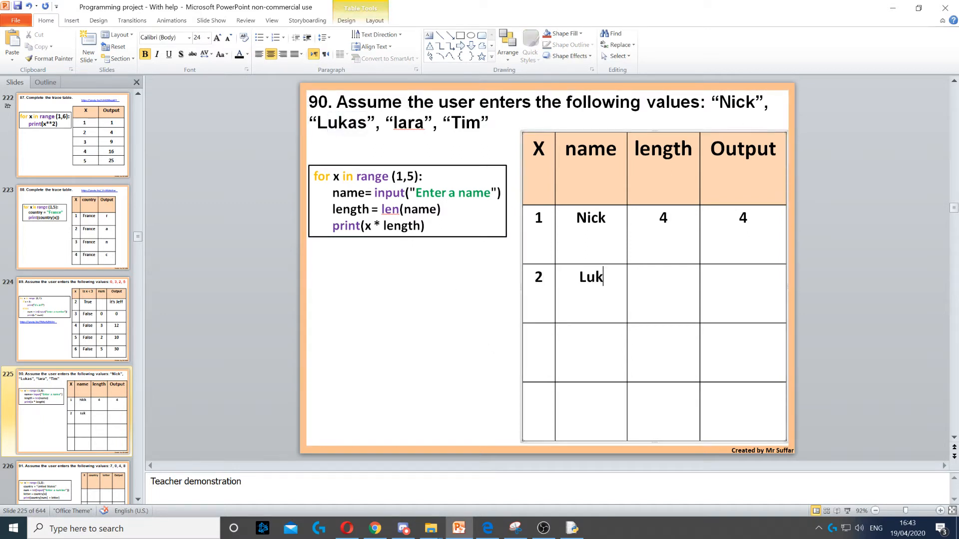
text(as)
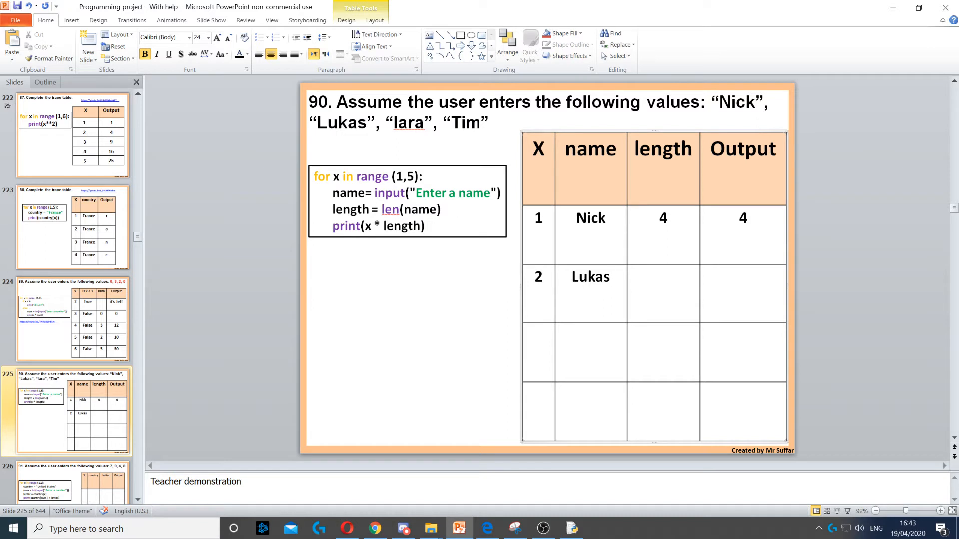
text(5)
text(10)
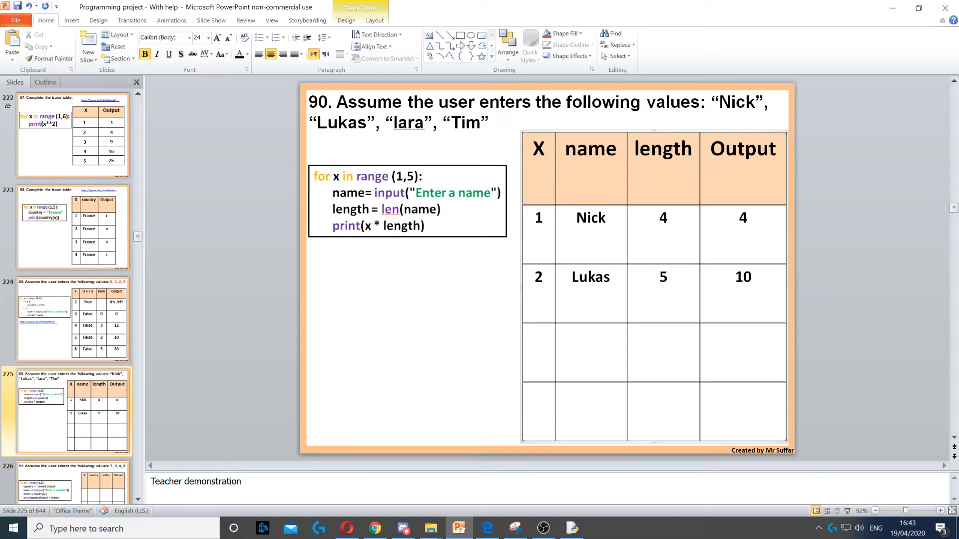
text(3)
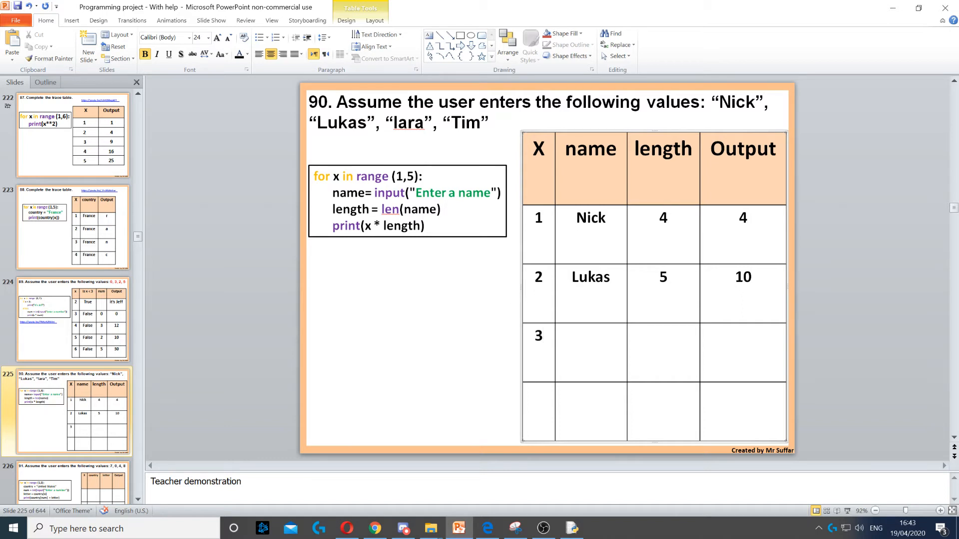
- Enter Lara and length 4 in row 3, then move to the fourth row's X cell
click(591, 336)
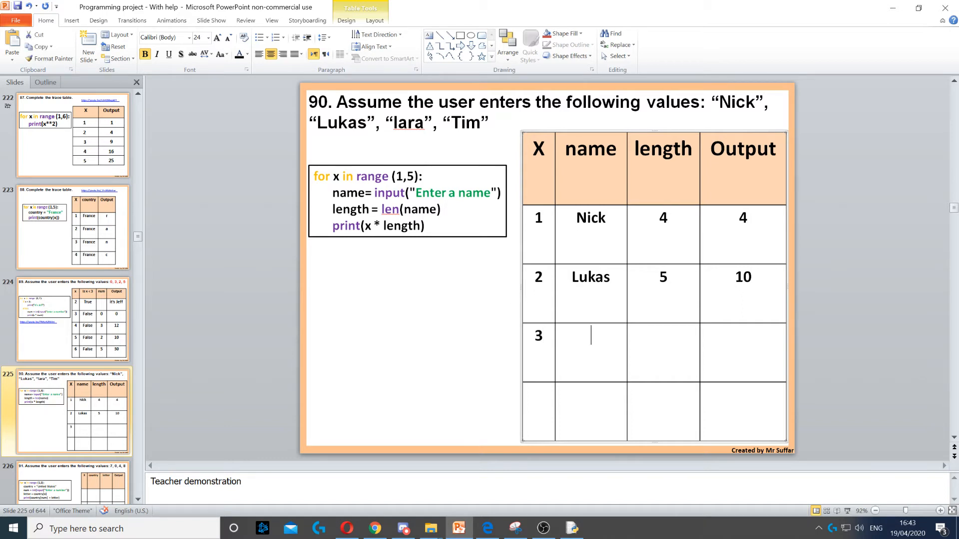
text(L)
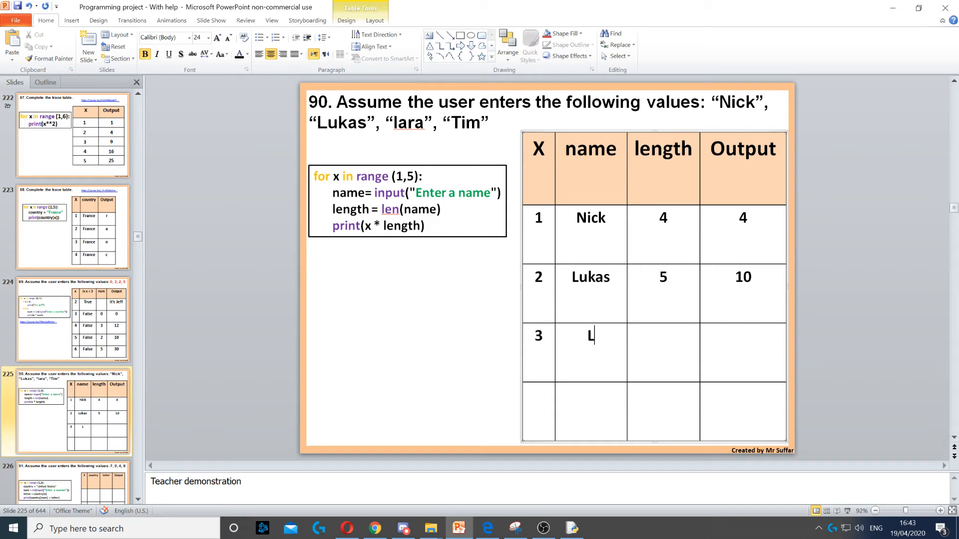
text(ara)
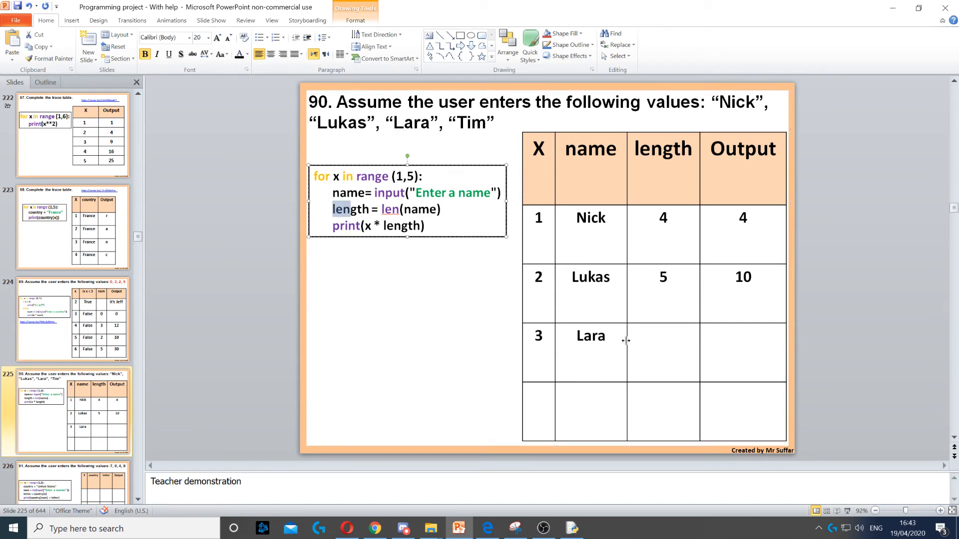
text(4)
click(743, 352)
text(12)
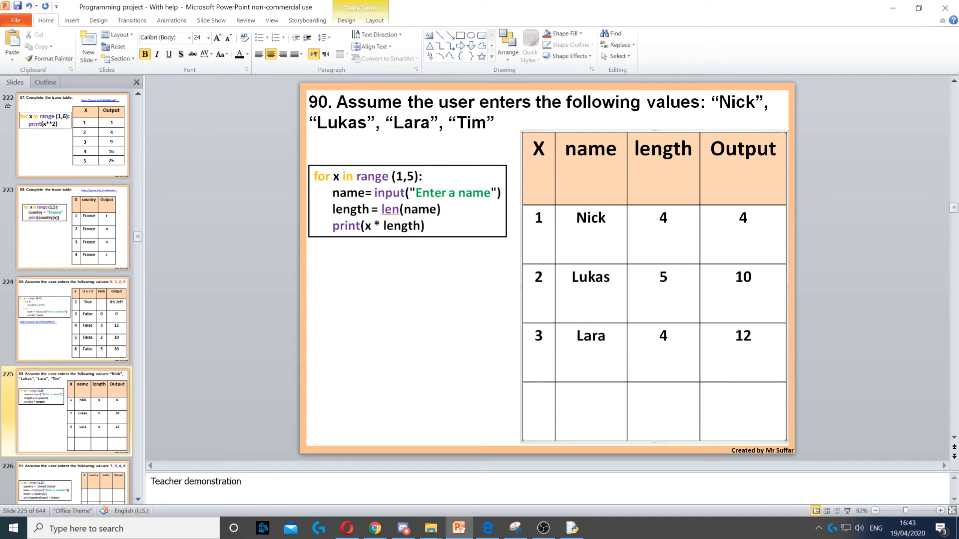
double_click(663, 336)
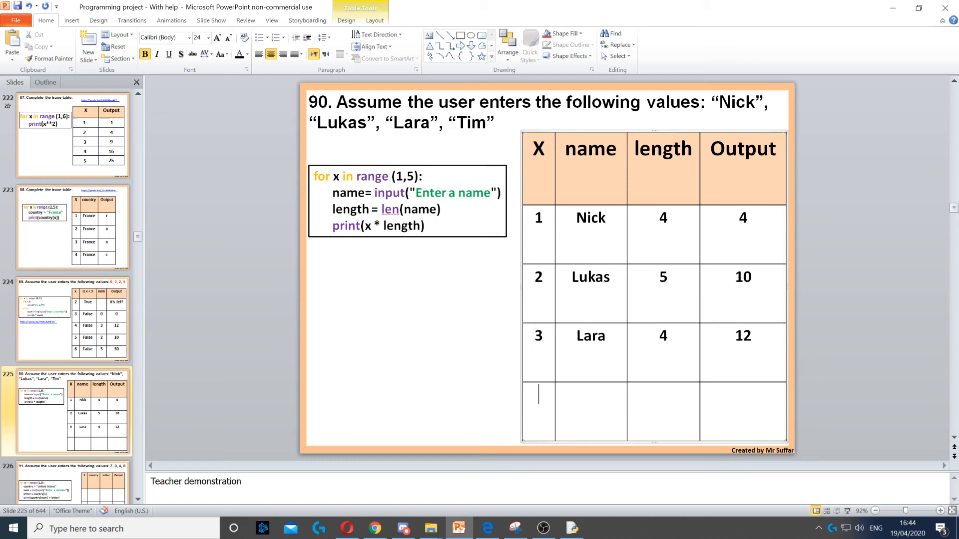
double_click(664, 335)
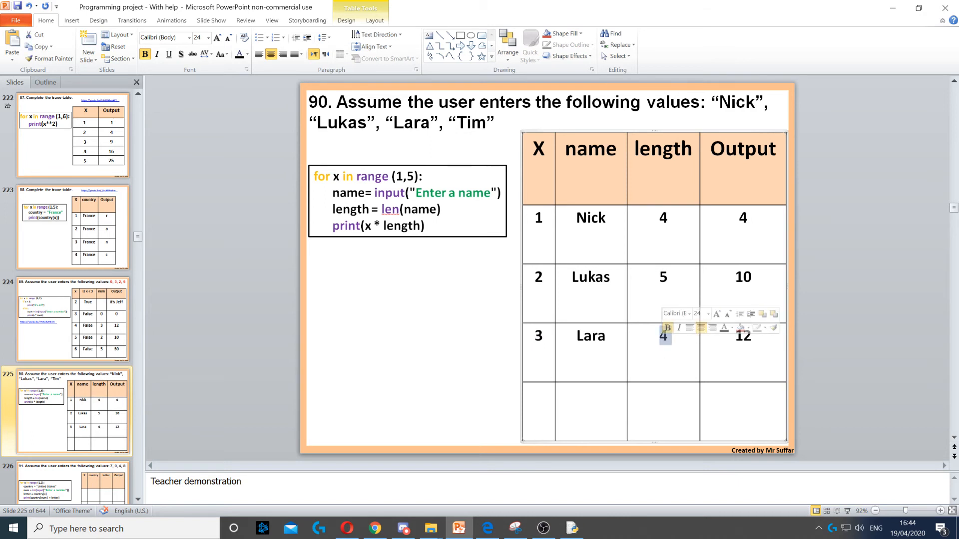
click(554, 409)
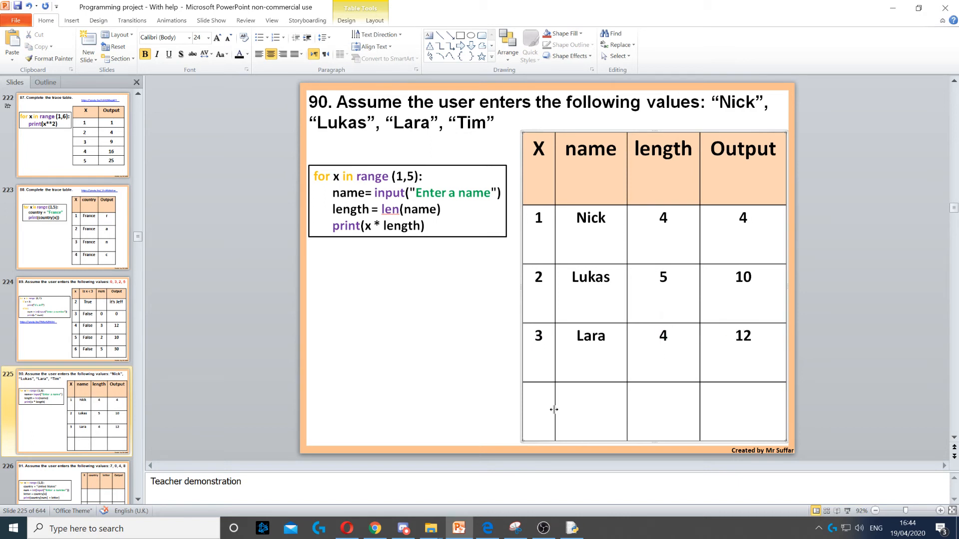
- Enter 4, Tim, length 3 and output 12 across row 4
text(4)
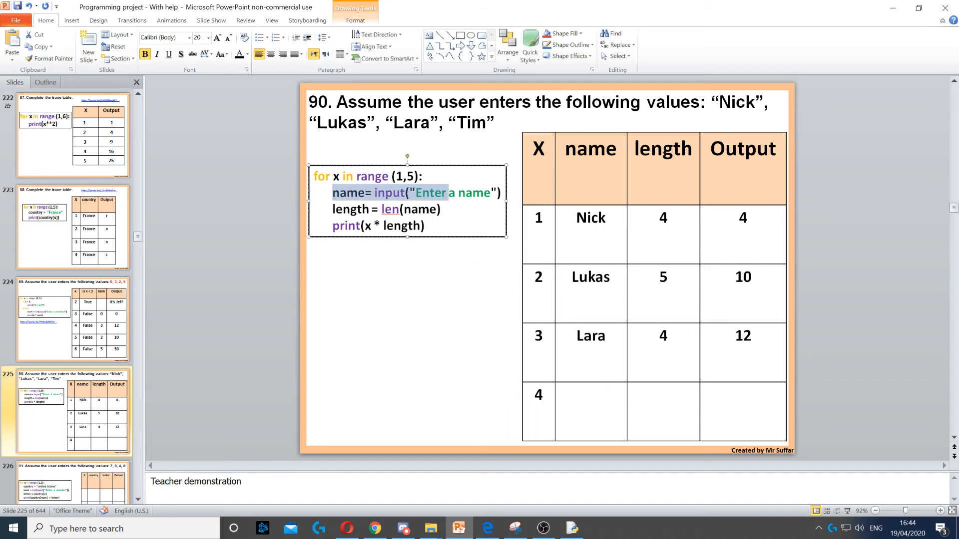
text(T)
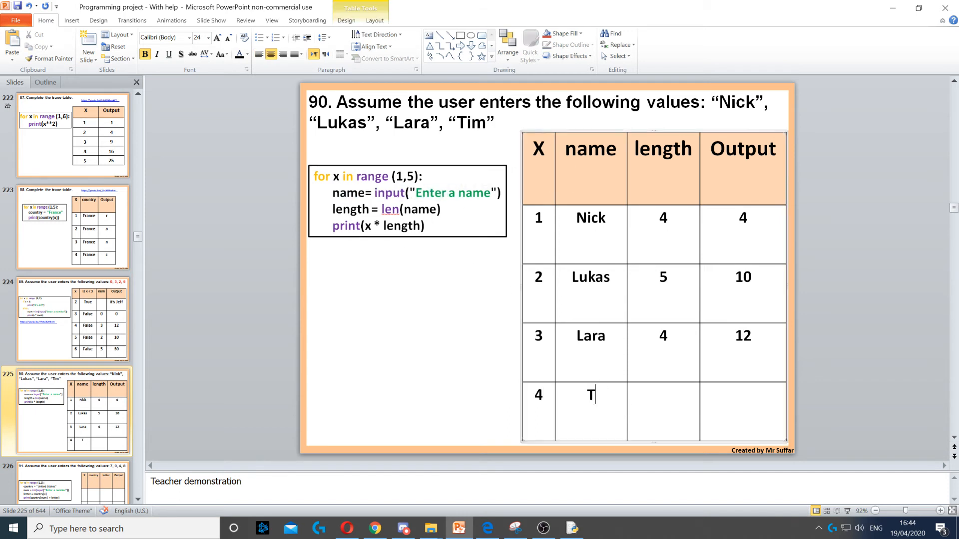
text(im)
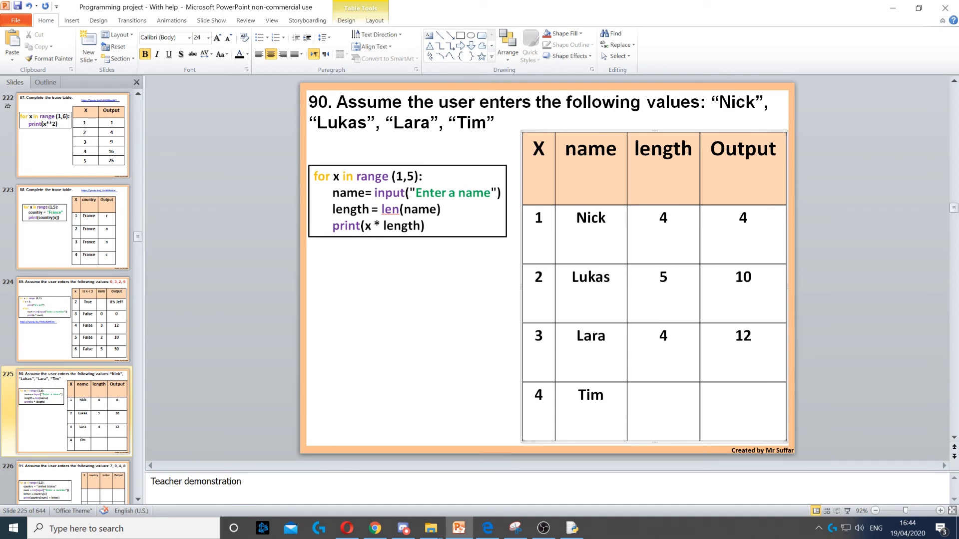
text(3)
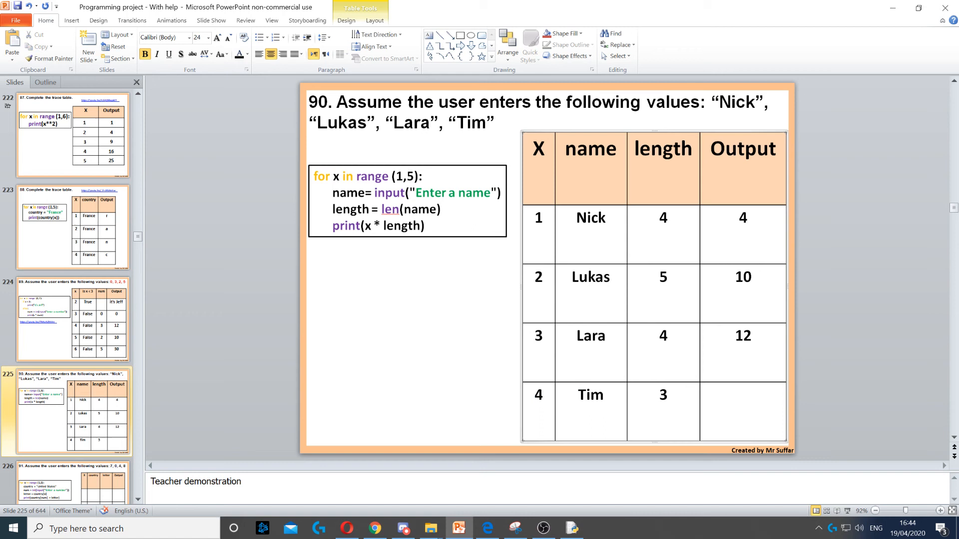
click(743, 395)
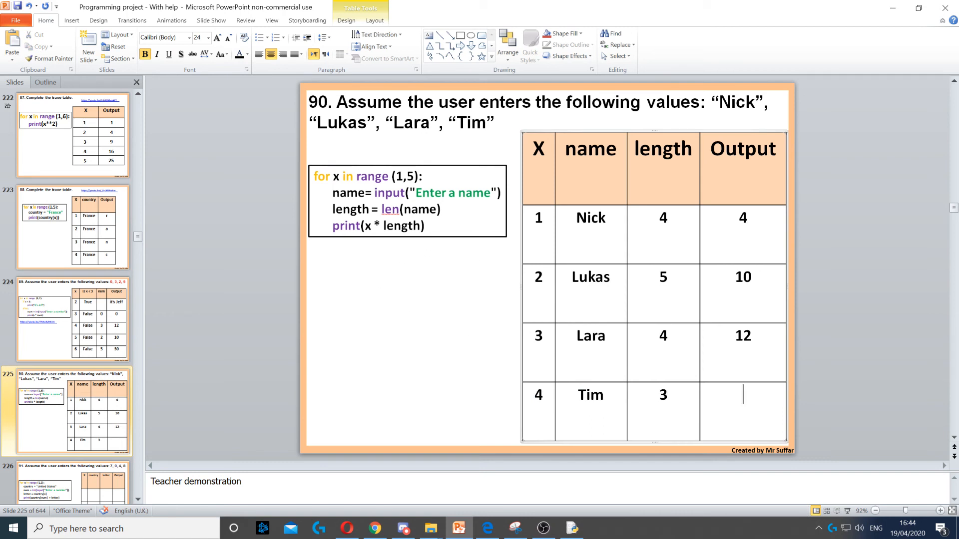
text(12)
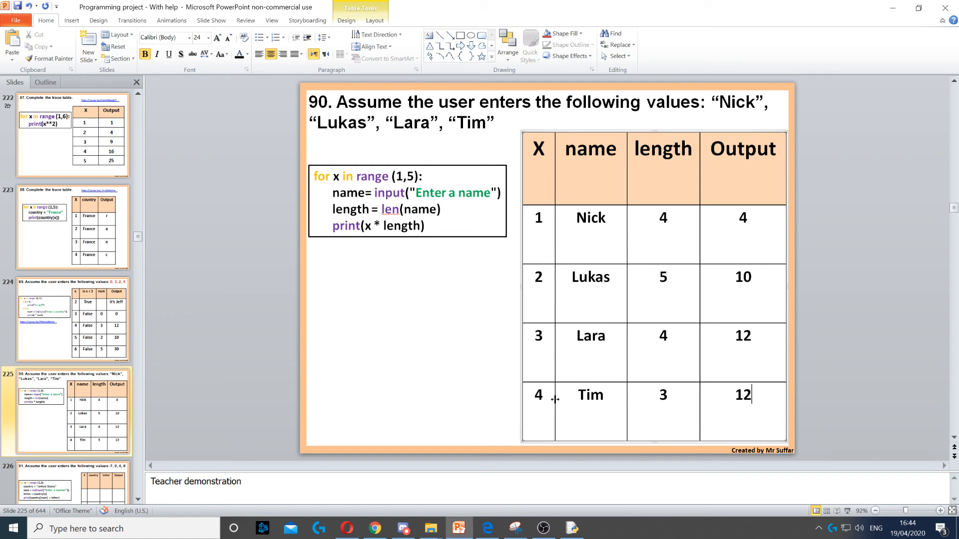